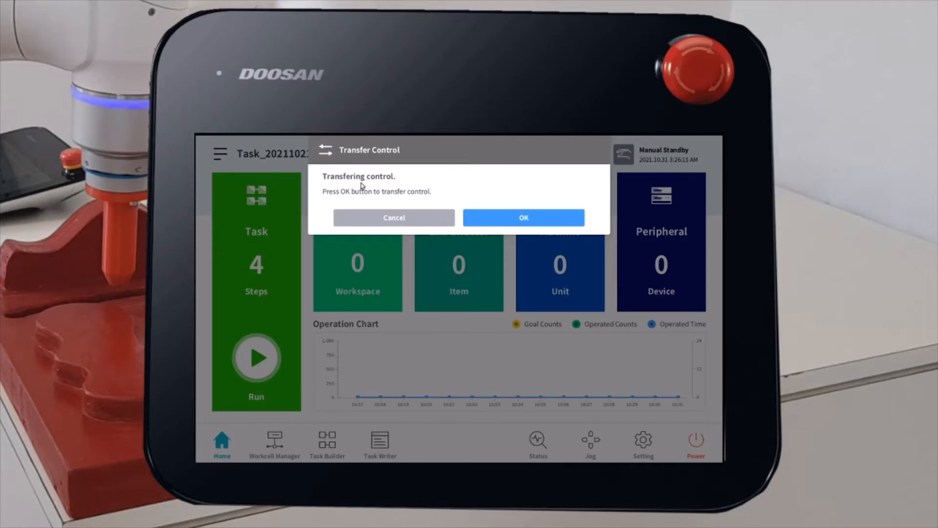
mouse_move(501, 233)
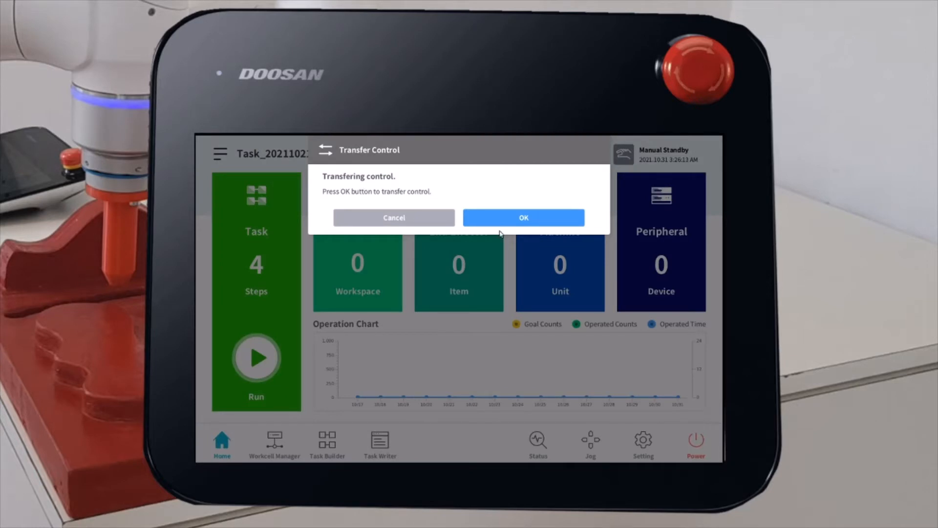
Confirm the Transfer Control prompt so the pendant hands over robot control.
click(523, 217)
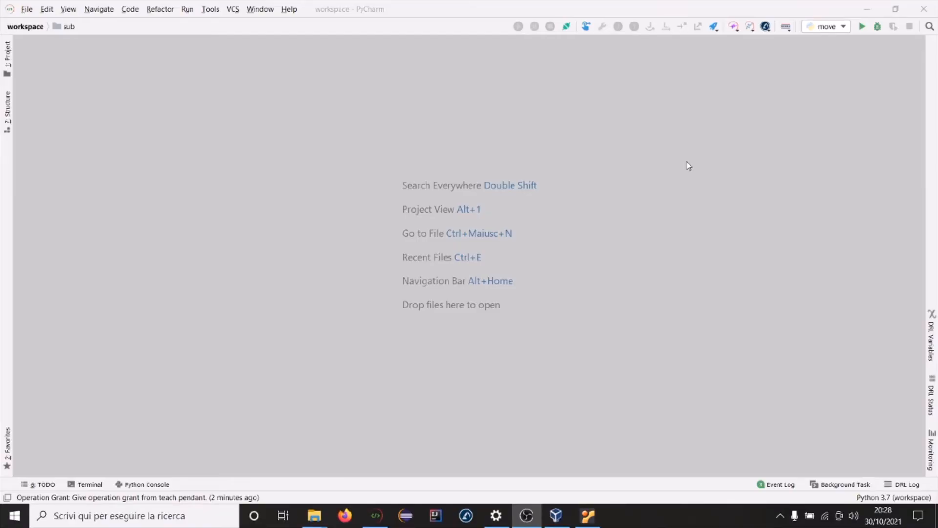
mouse_move(761, 60)
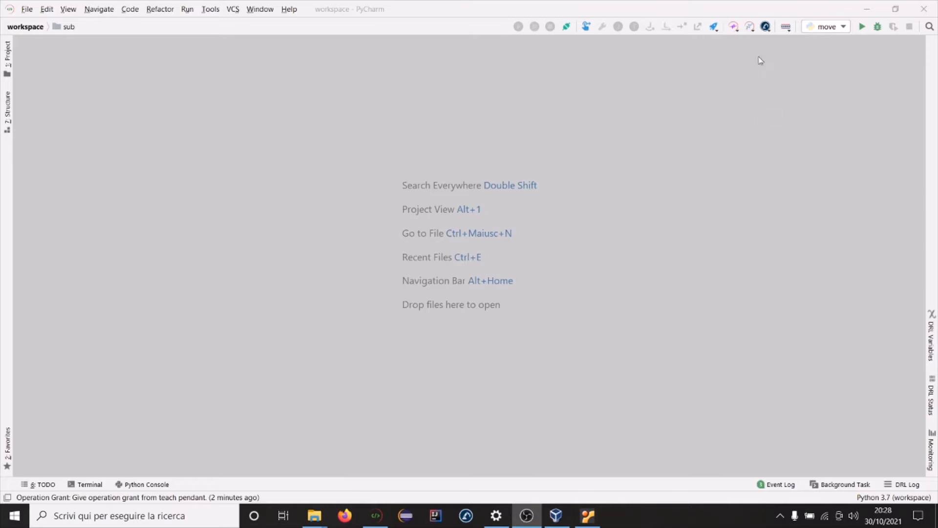
mouse_move(753, 48)
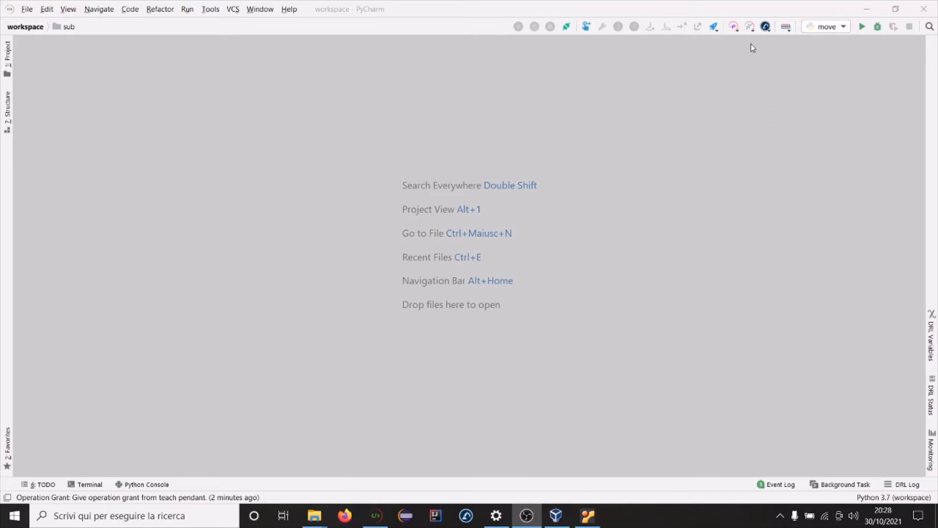
mouse_move(749, 26)
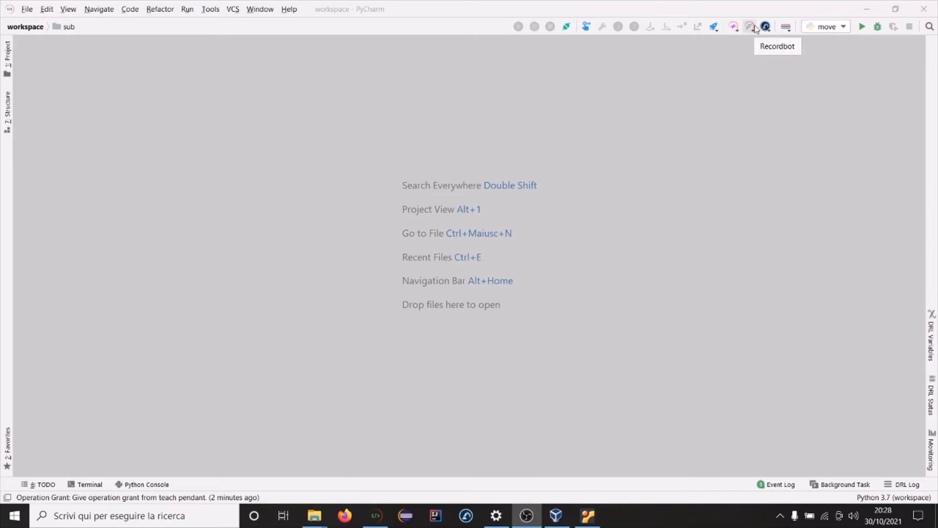
Run Install Recordbot on Robot from the Recordbot toolbar menu and acknowledge the completion notice.
click(749, 27)
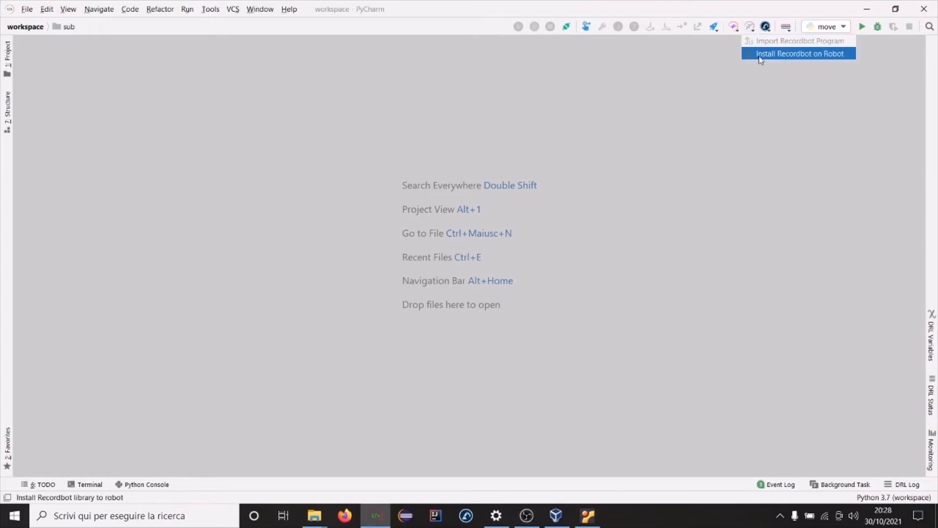
mouse_move(810, 55)
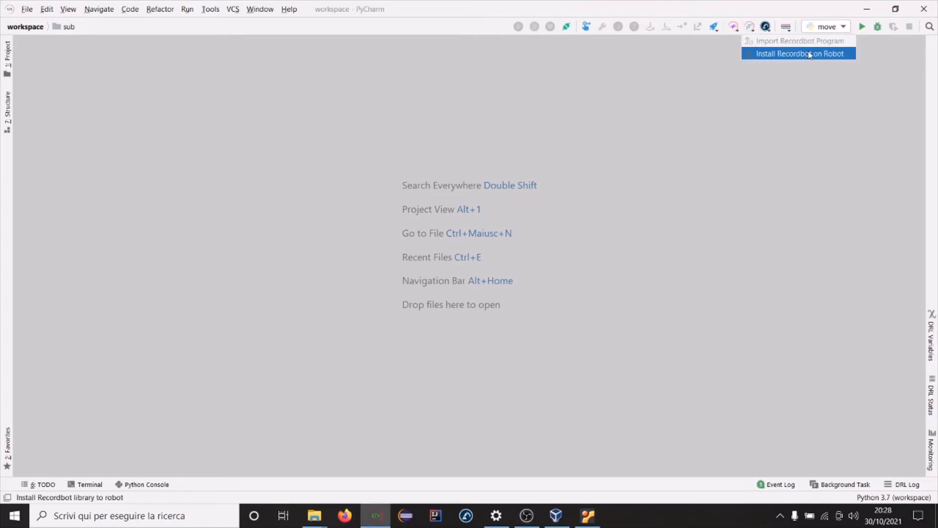
mouse_move(846, 55)
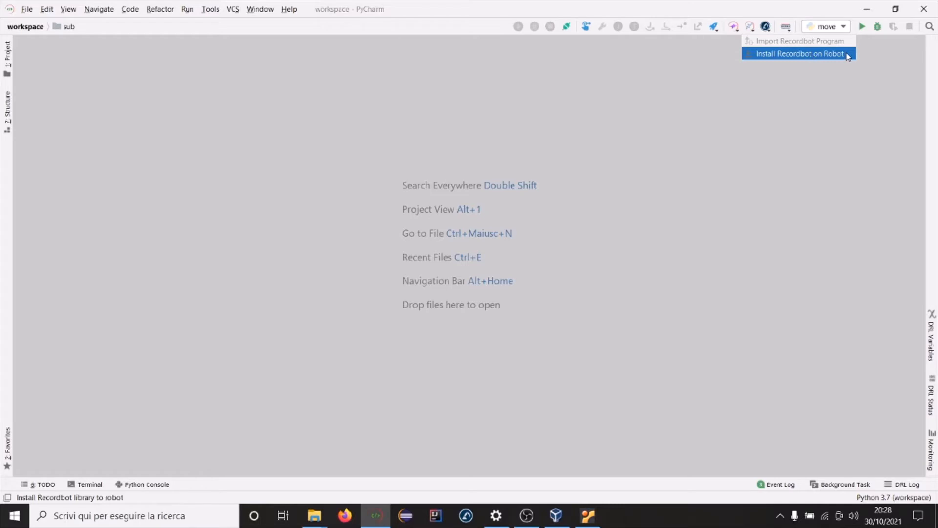
click(798, 53)
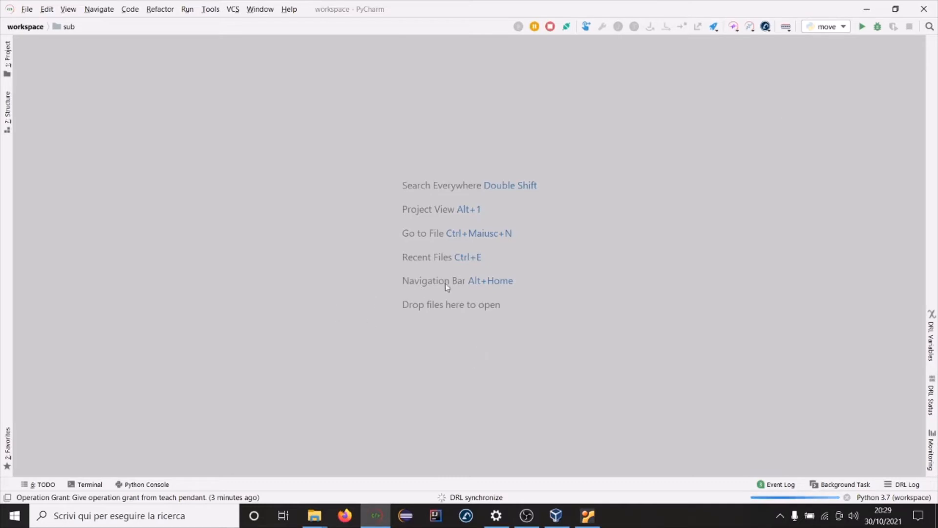
mouse_move(471, 286)
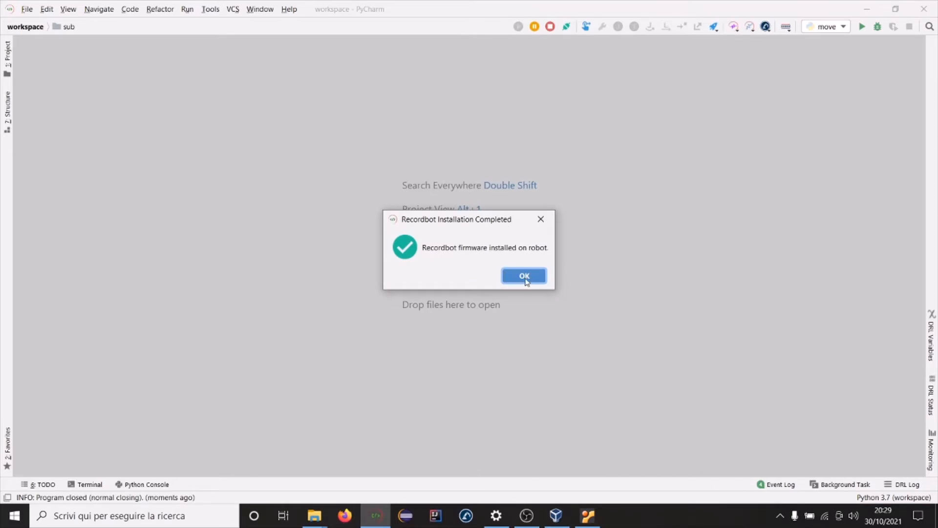
click(523, 275)
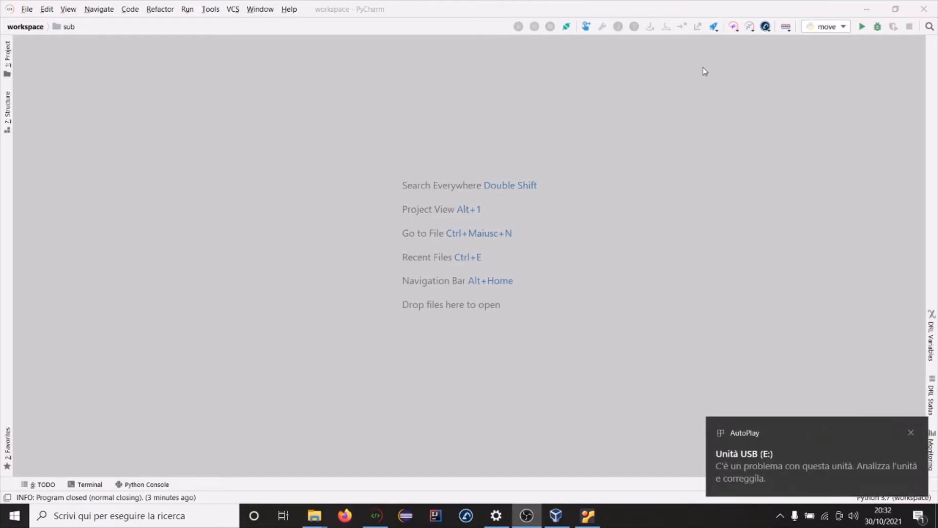
mouse_move(713, 26)
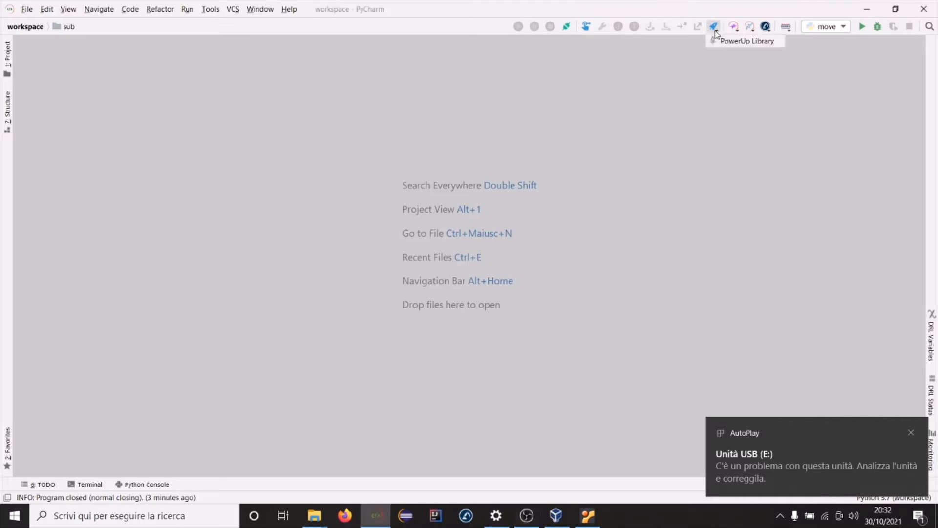
Select Recordbot in the PowerUp Library and start its Workcell Skill export, proposing recordbot-skill-1.0.0.
click(714, 26)
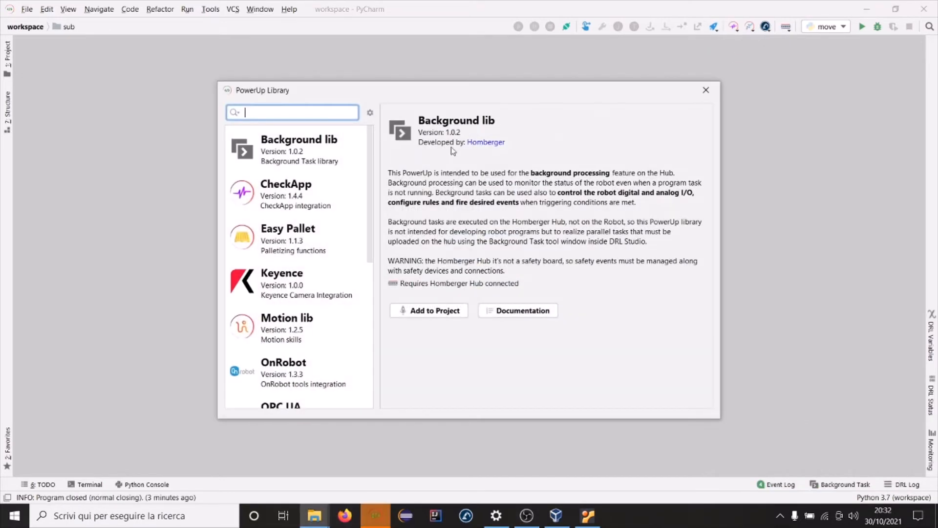
scroll(down, 3)
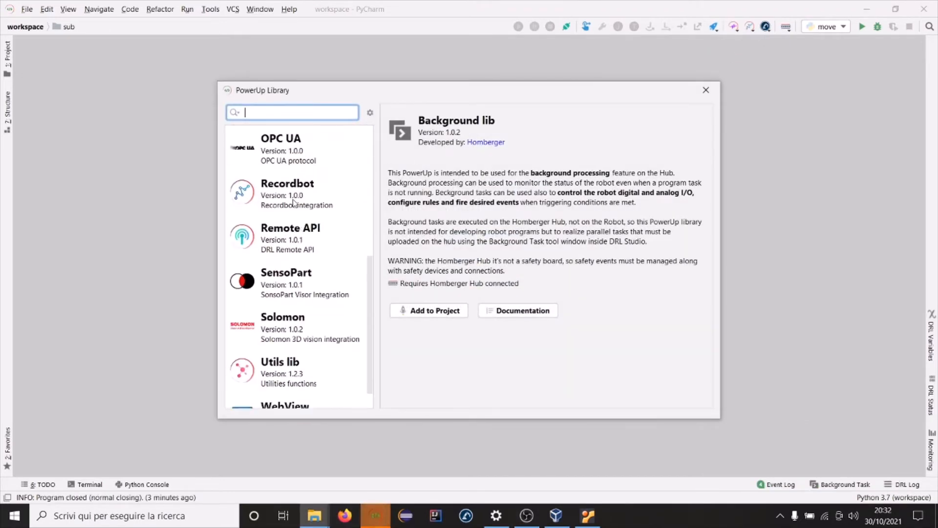
click(287, 193)
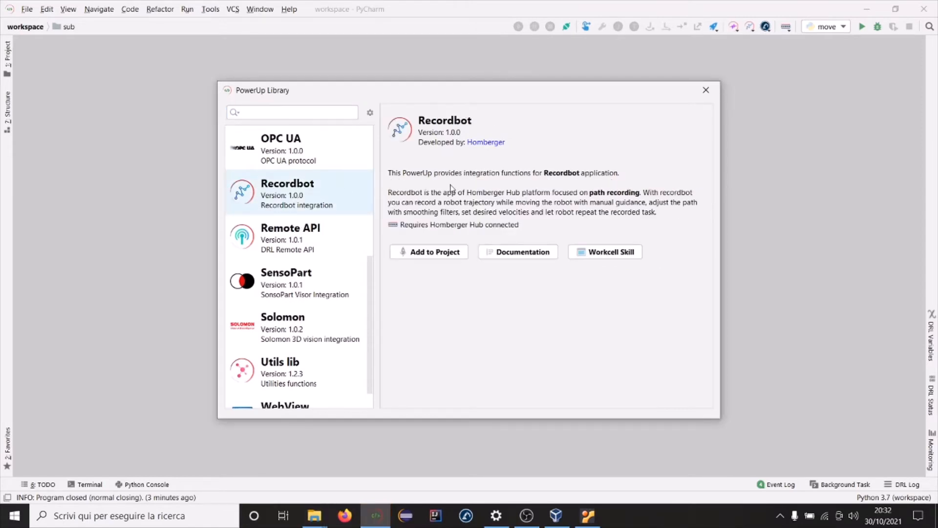
mouse_move(639, 255)
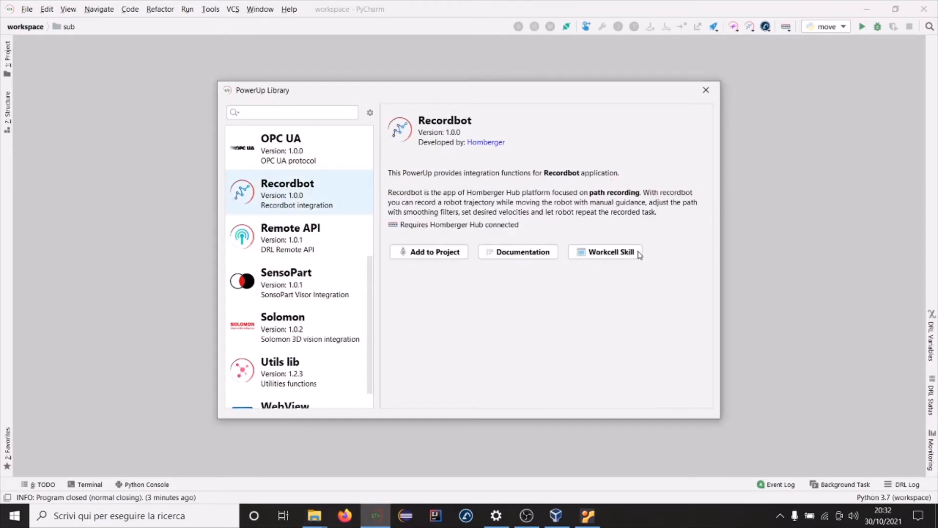
click(611, 251)
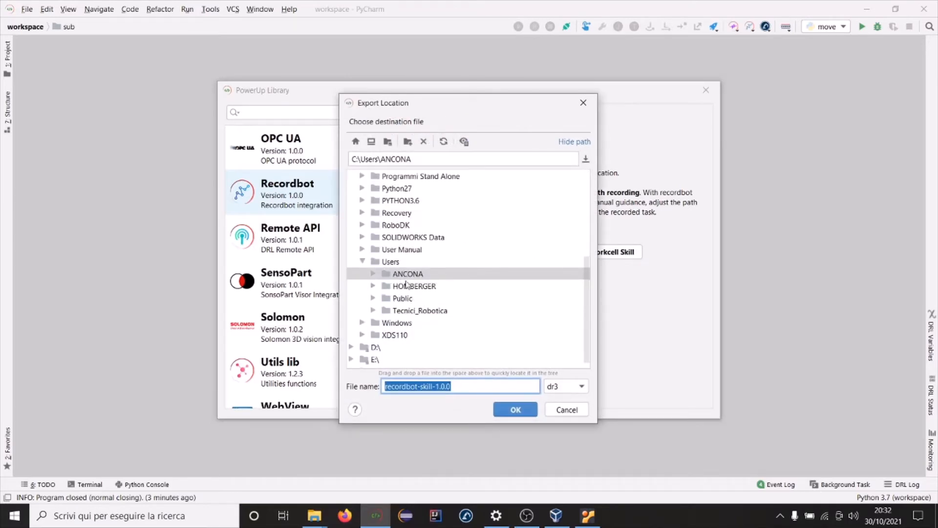
Choose the E:\ USB drive as the export destination for recordbot-skill-1.0.0.
scroll(down, 3)
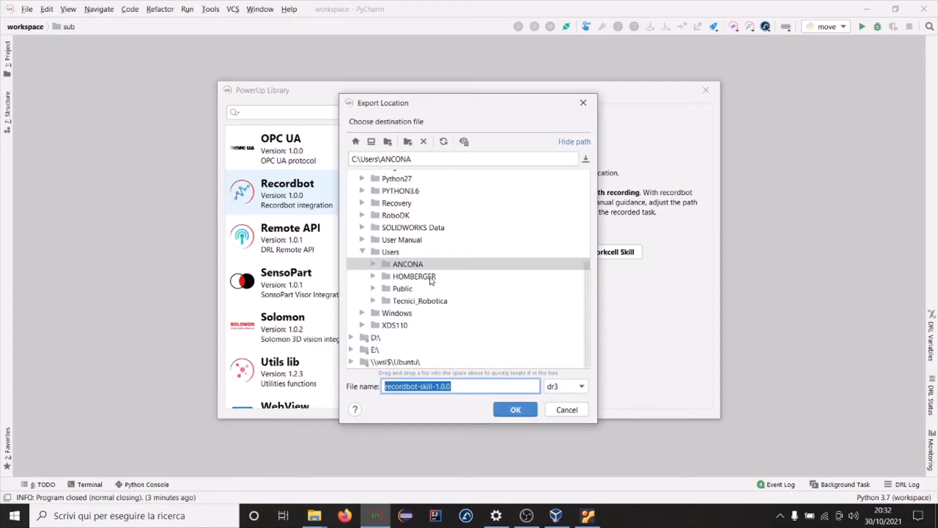
mouse_move(382, 347)
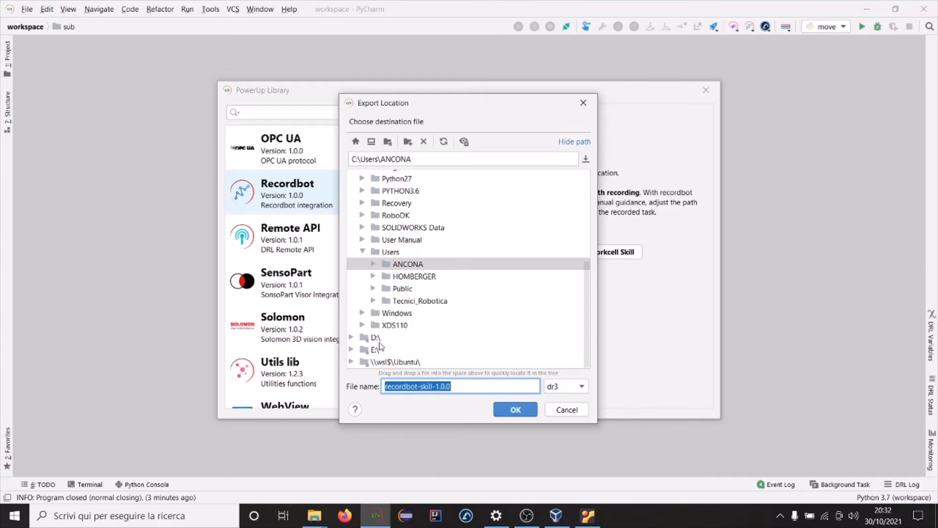
click(374, 349)
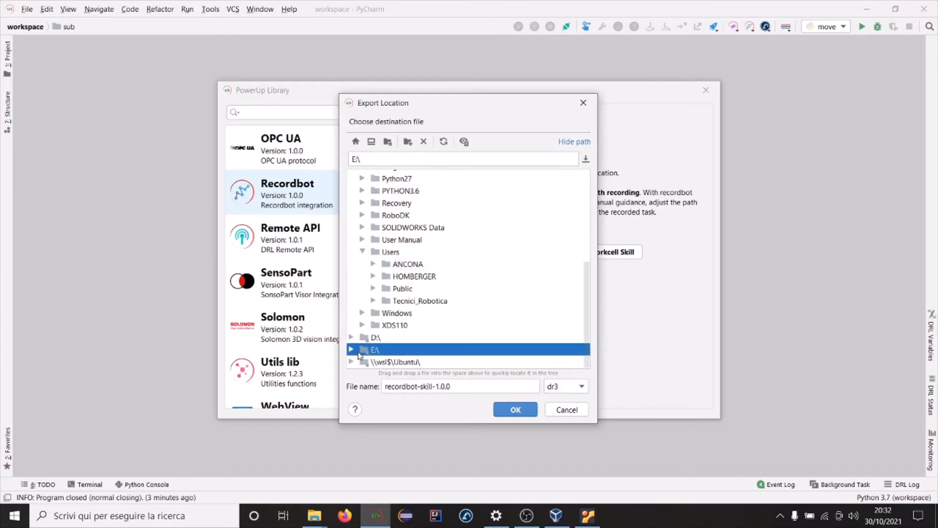
click(353, 350)
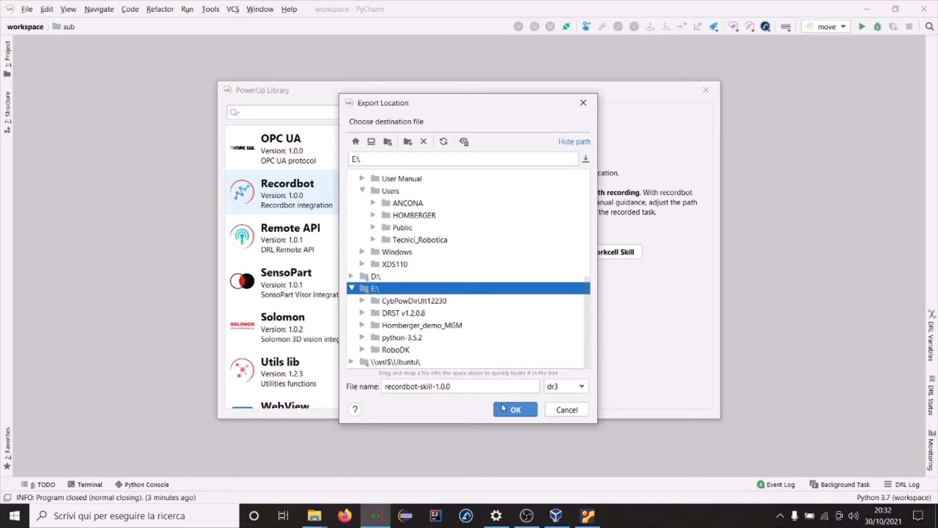
mouse_move(490, 406)
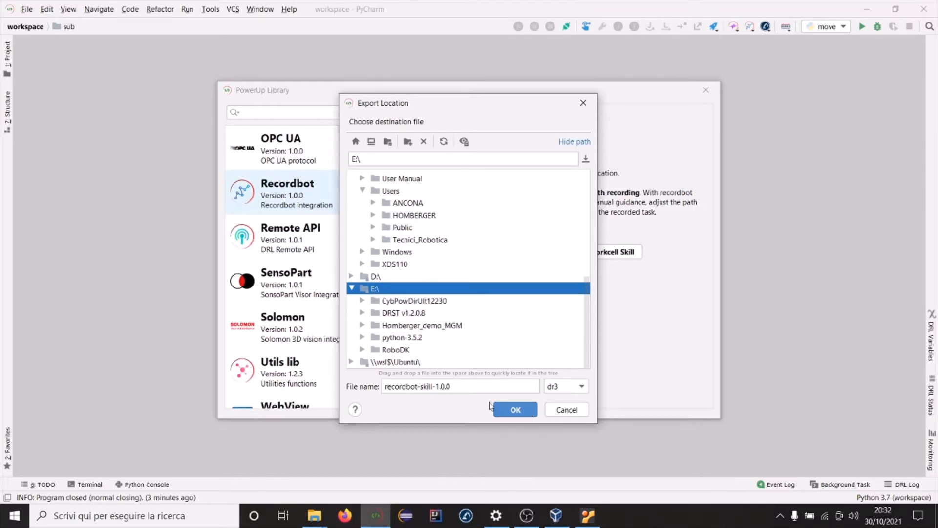